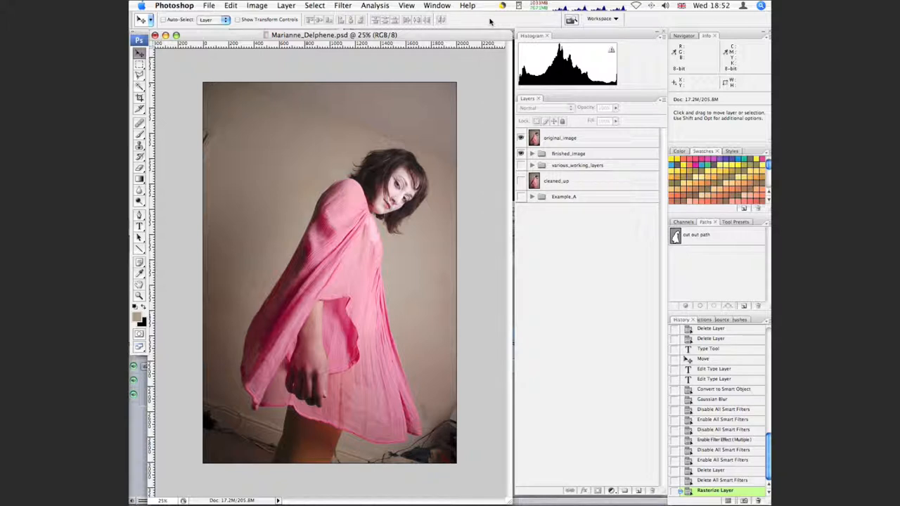
mouse_move(588, 200)
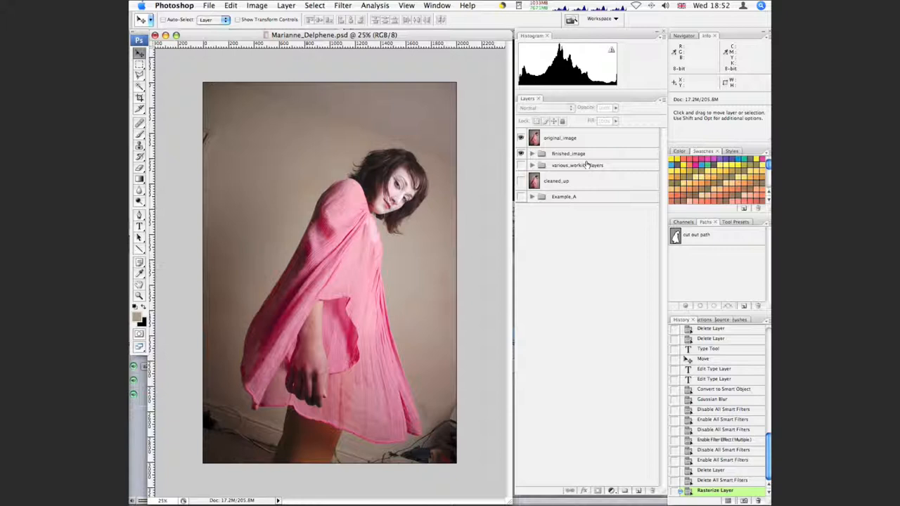
mouse_move(566, 153)
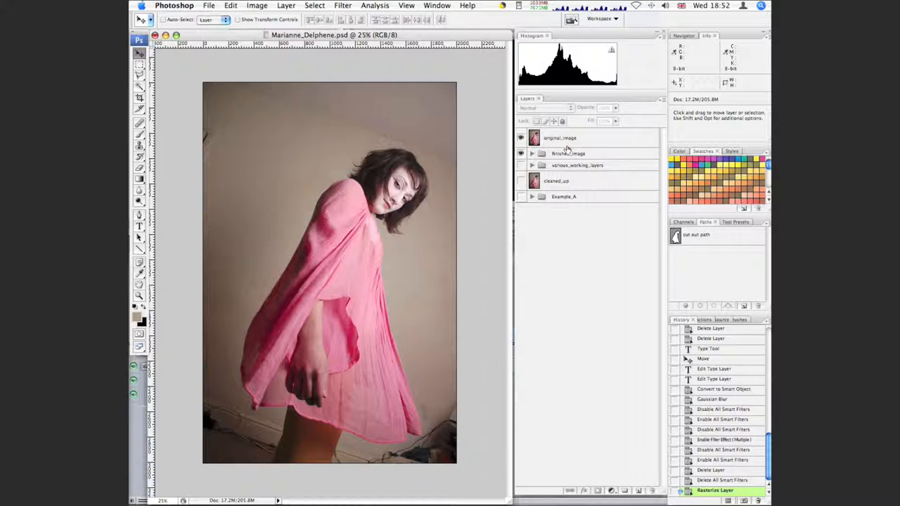
mouse_move(352, 204)
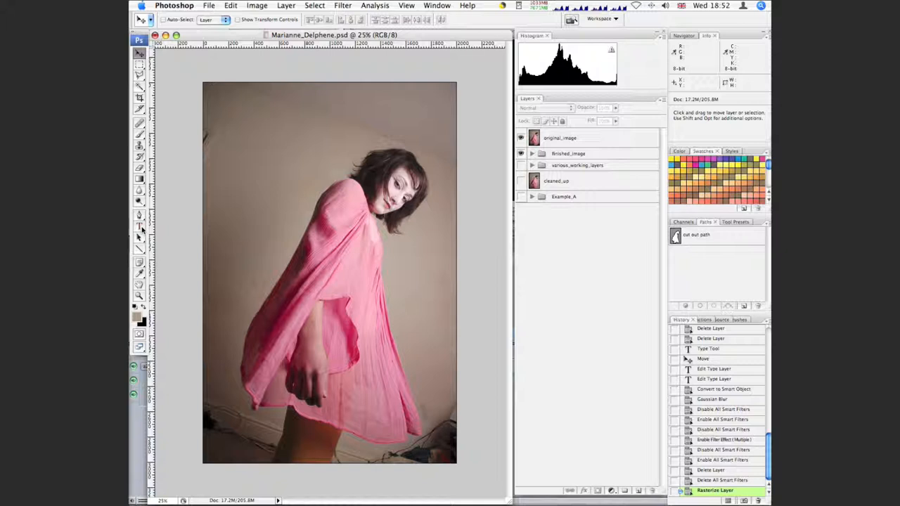
Type the caption 'This is going to have a drop shadow' across the photo's top
left_click(139, 227)
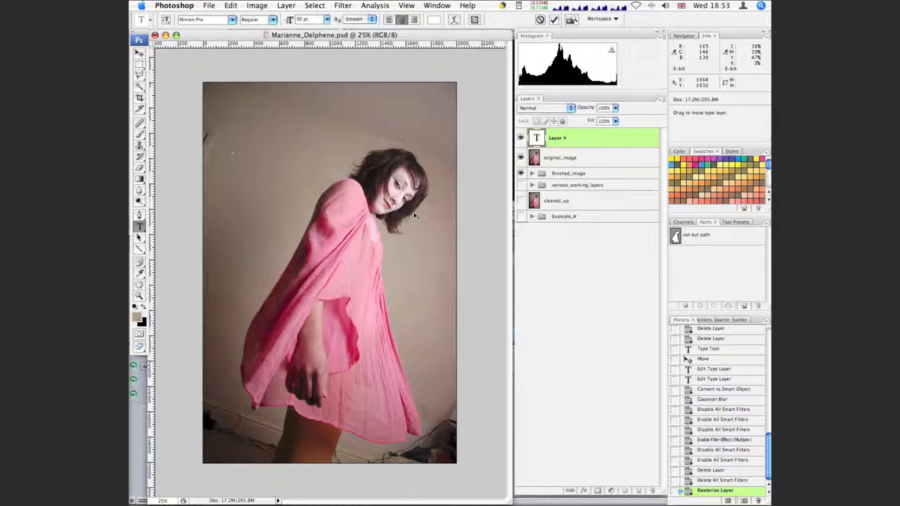
type("This")
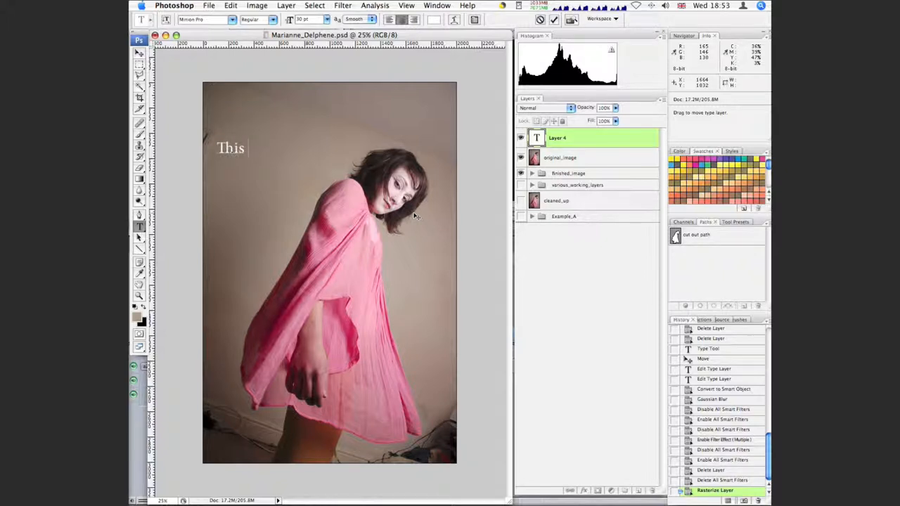
type("is go")
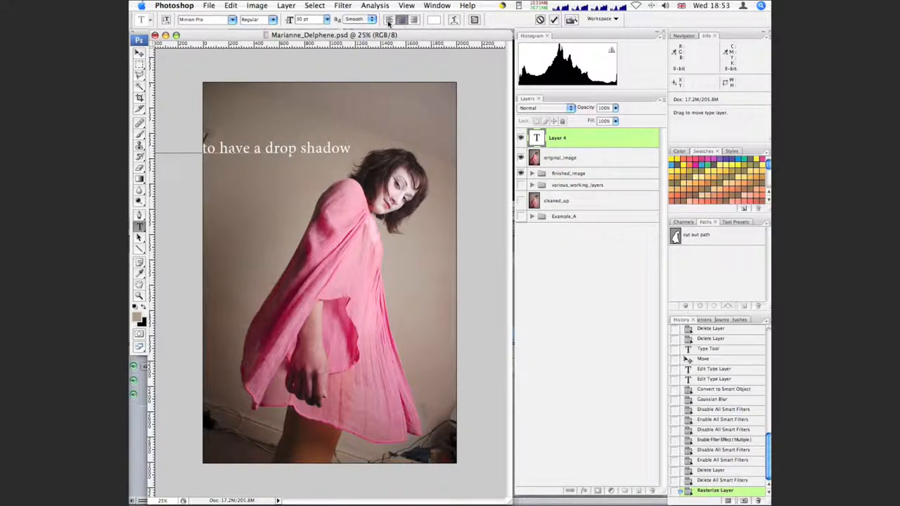
mouse_move(389, 19)
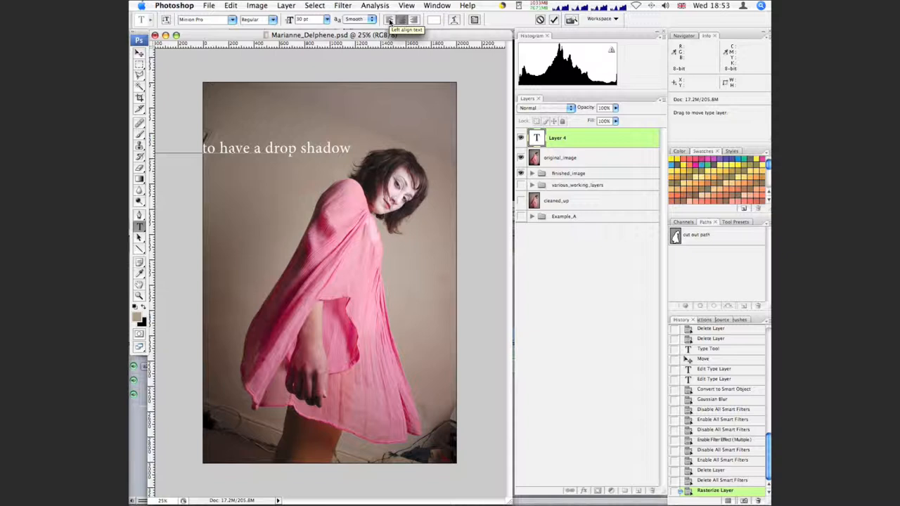
type("This is going to have a drop shadow")
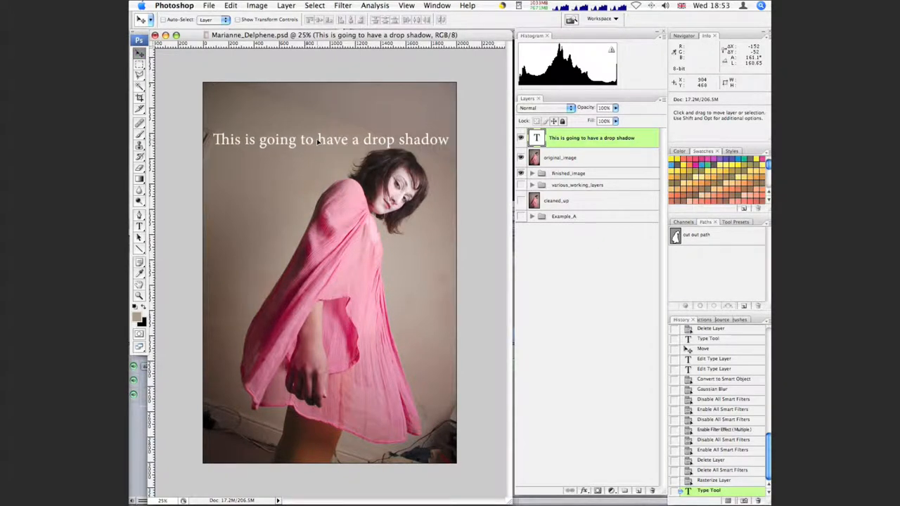
Drag the caption line slightly upward, nearer the photo's top edge
left_click_drag(330, 139, 330, 114)
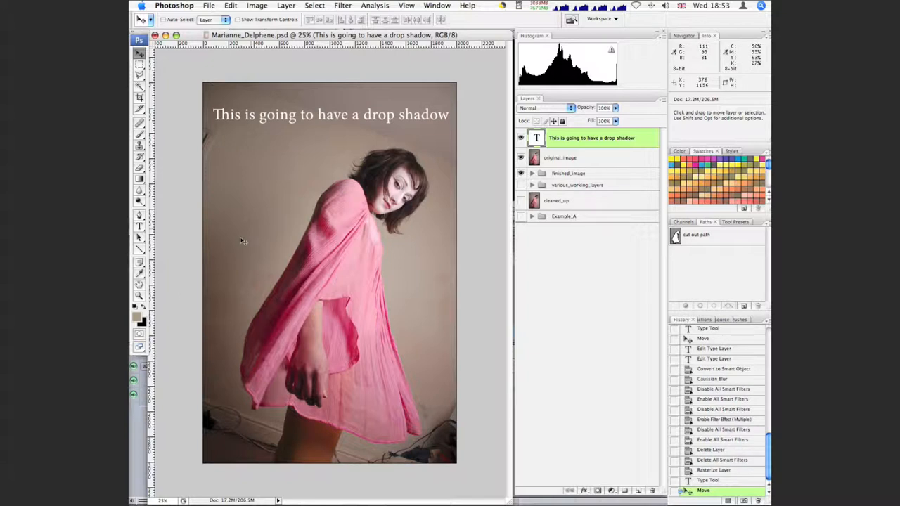
mouse_move(286, 120)
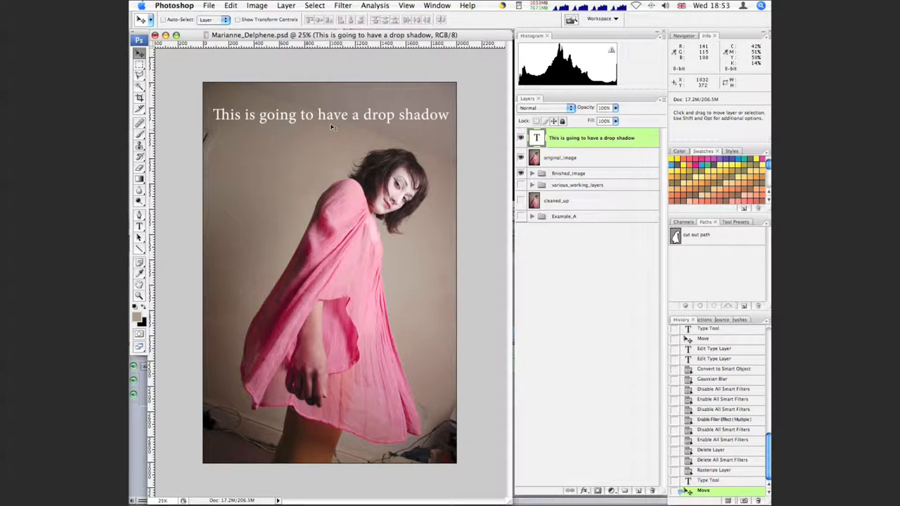
mouse_move(285, 137)
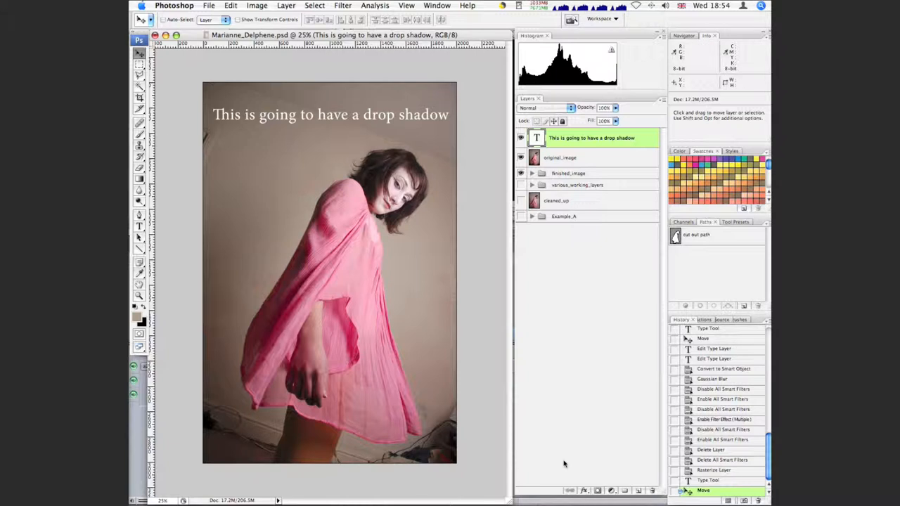
mouse_move(585, 490)
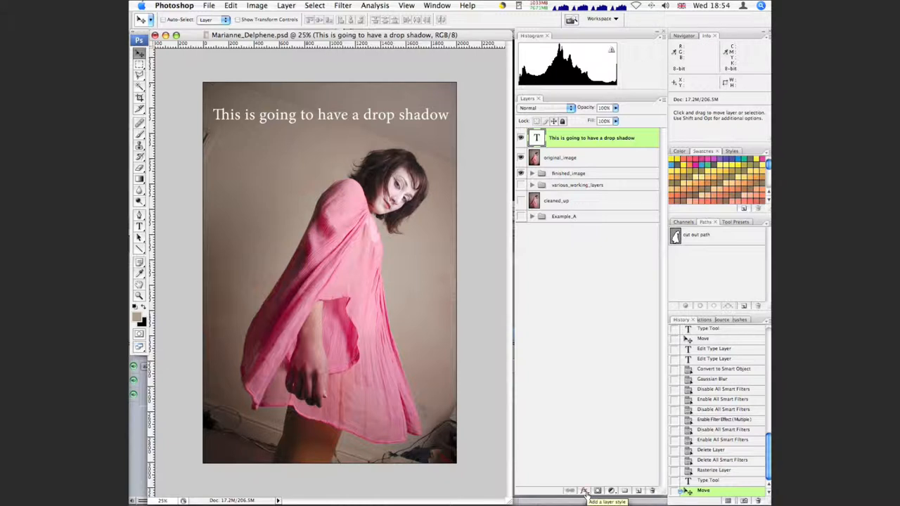
mouse_move(624, 279)
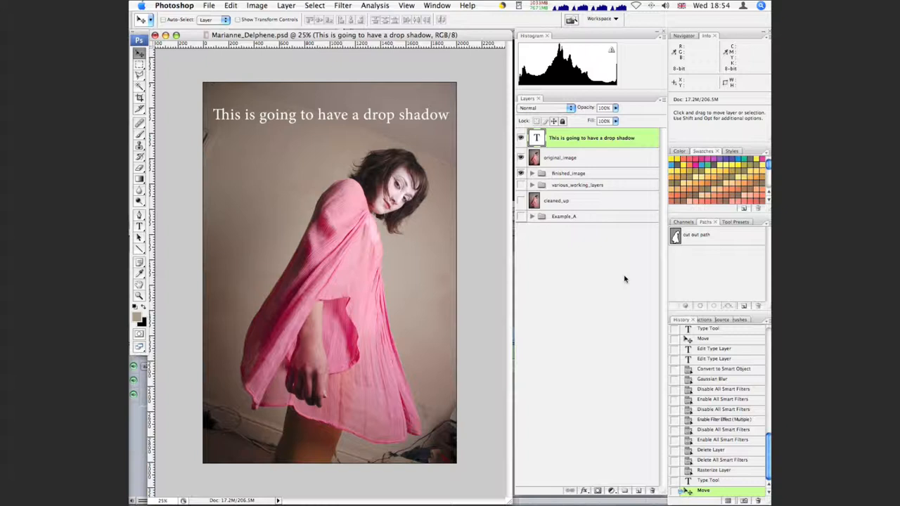
mouse_move(588, 164)
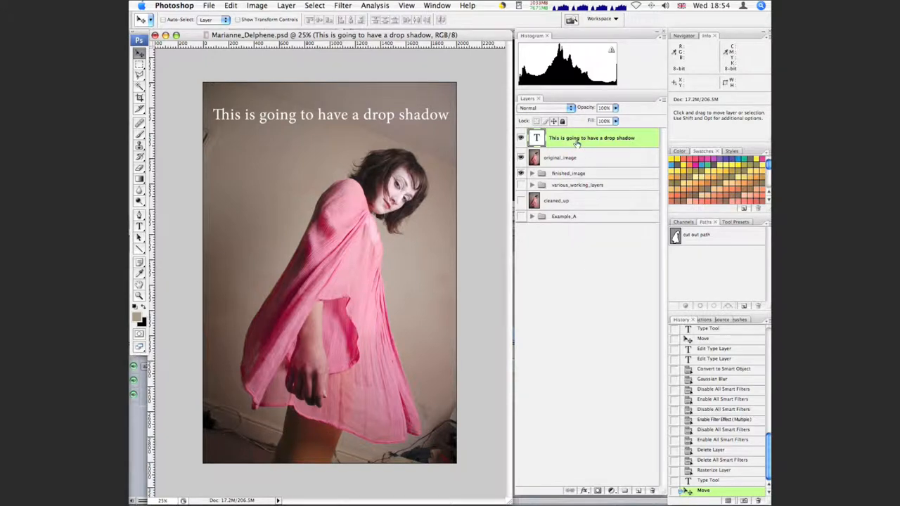
Briefly hide and reshow the text layer, then add a Drop Shadow from the fx menu
left_click(520, 138)
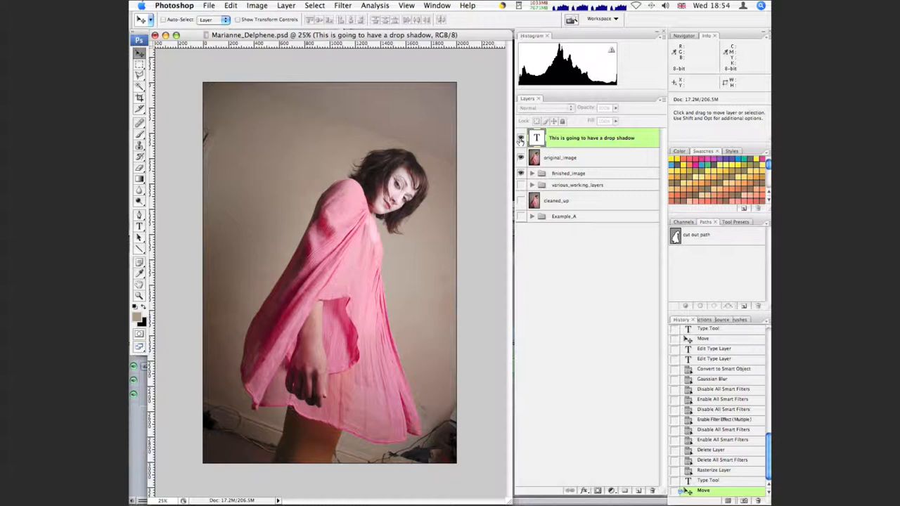
left_click(520, 138)
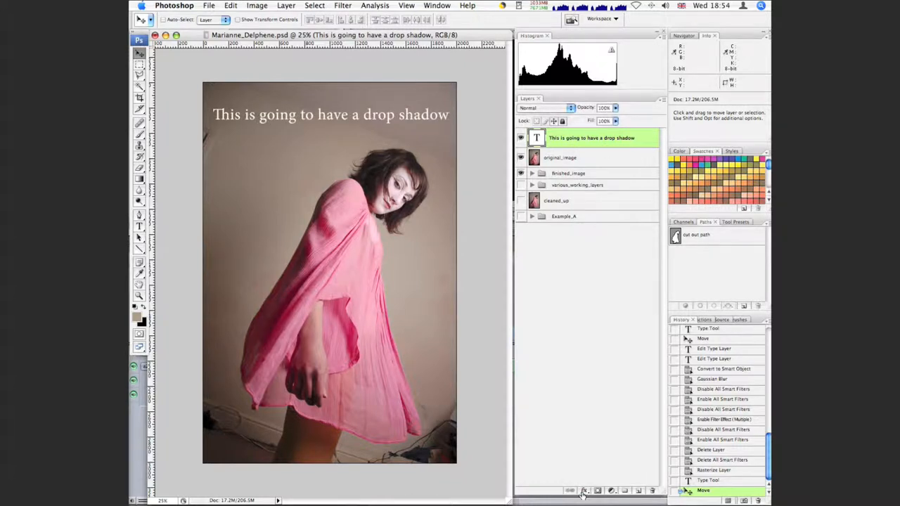
mouse_move(583, 490)
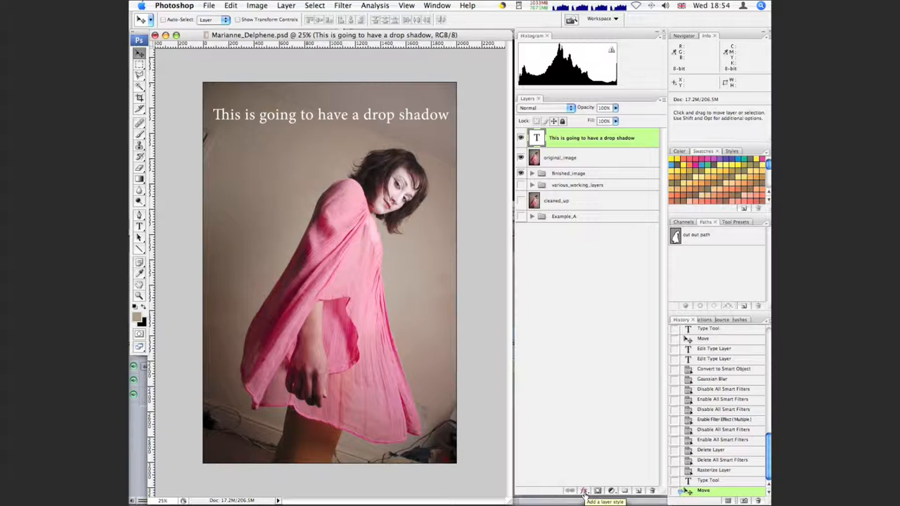
left_click(584, 490)
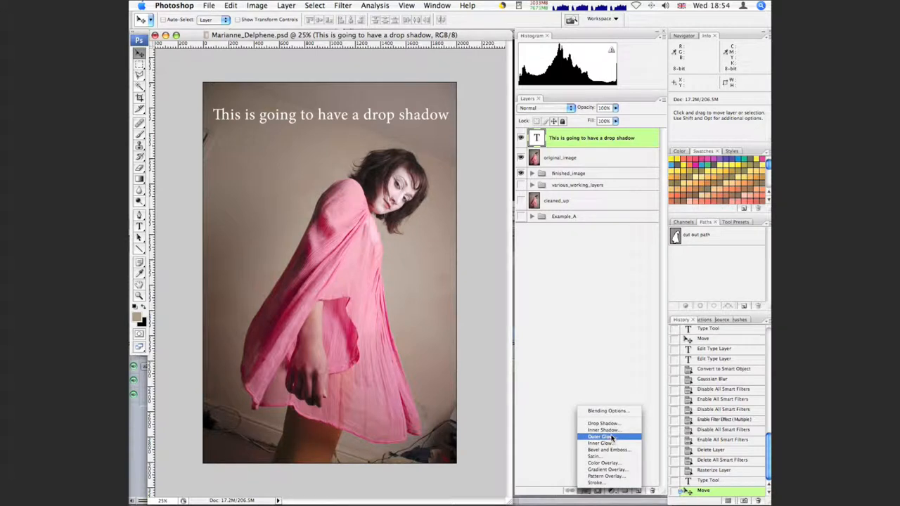
mouse_move(601, 430)
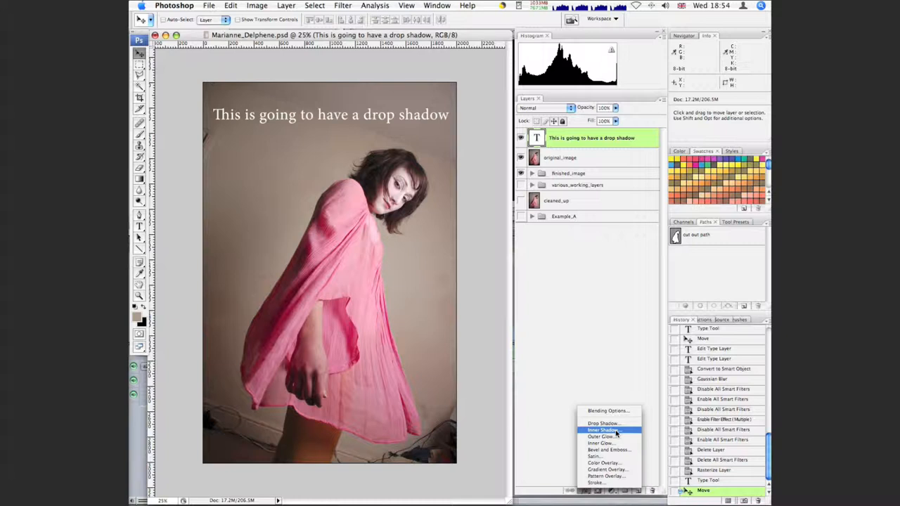
mouse_move(608, 450)
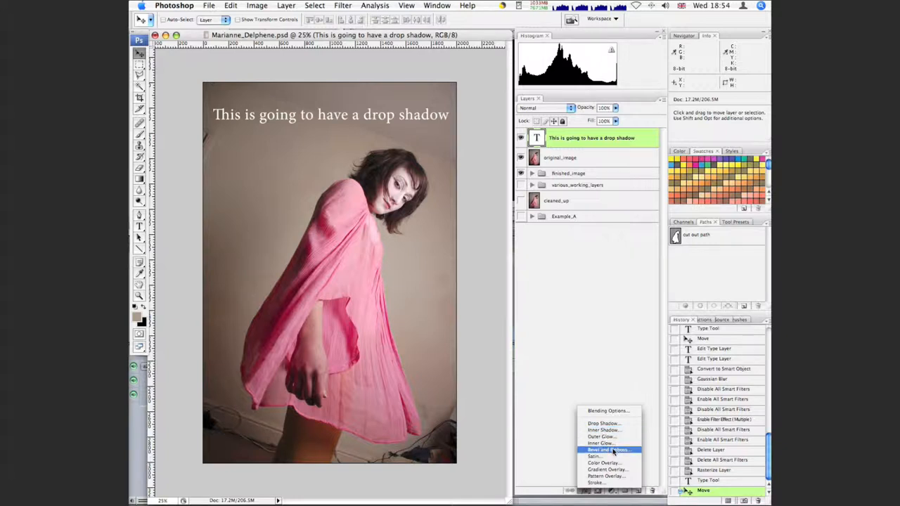
mouse_move(601, 443)
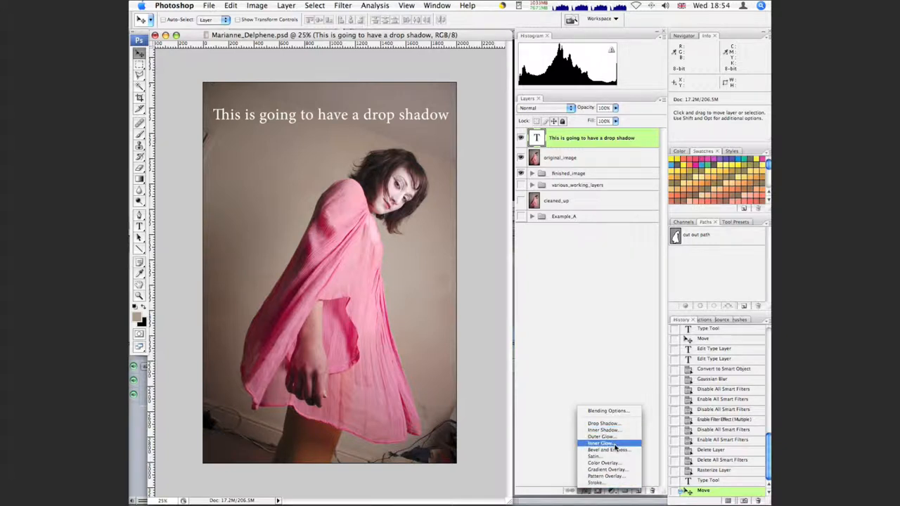
mouse_move(604, 423)
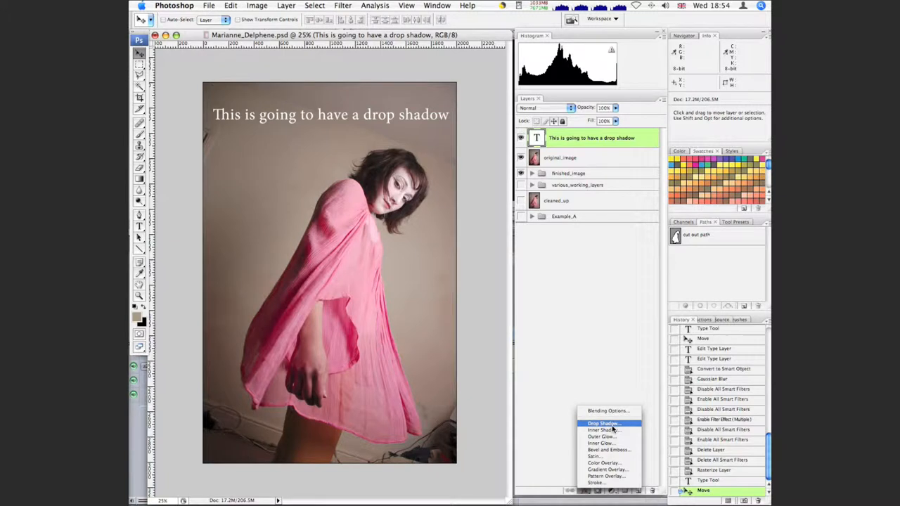
left_click(603, 423)
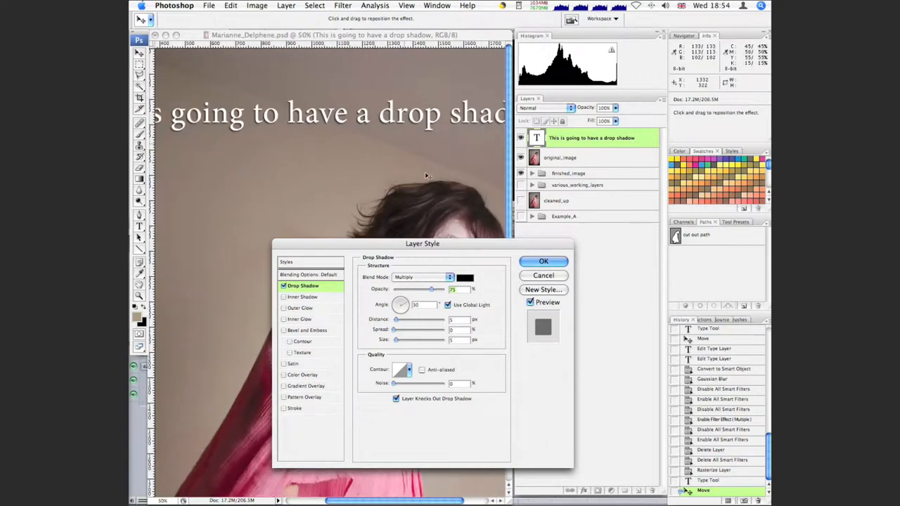
Set the drop shadow to 13 px distance, 6% spread and 73 px size
left_click_drag(422, 243, 383, 225)
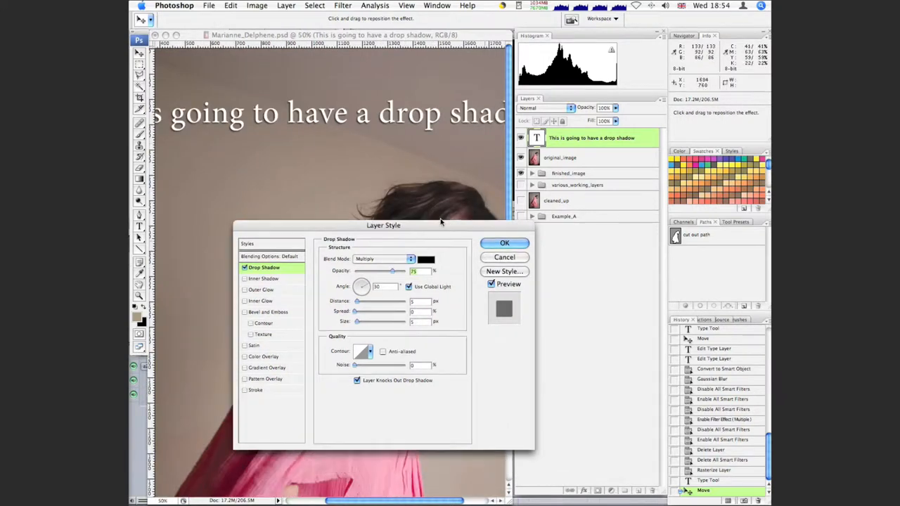
left_click_drag(383, 224, 374, 217)
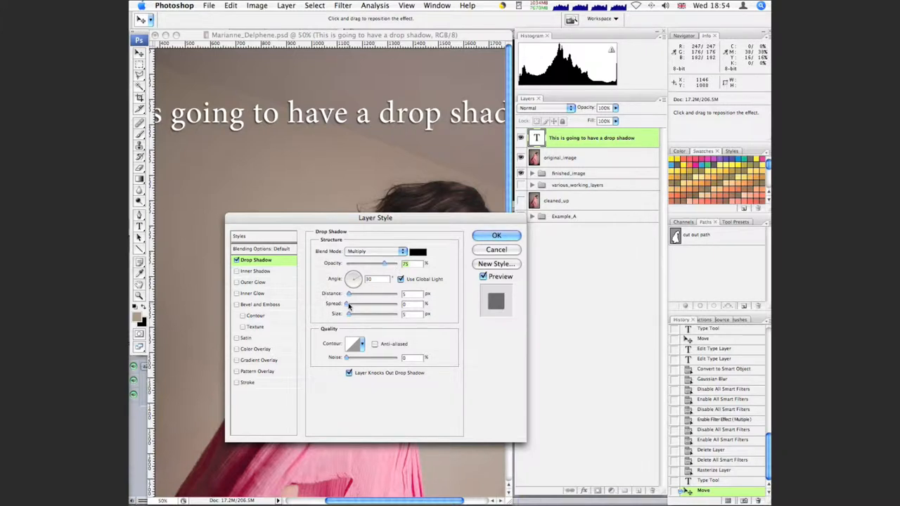
left_click_drag(350, 294, 358, 293)
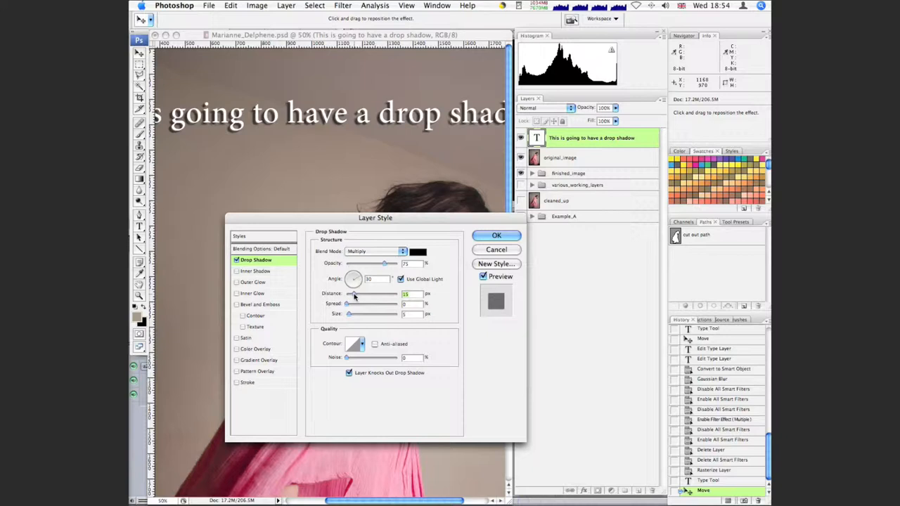
left_click_drag(358, 293, 353, 293)
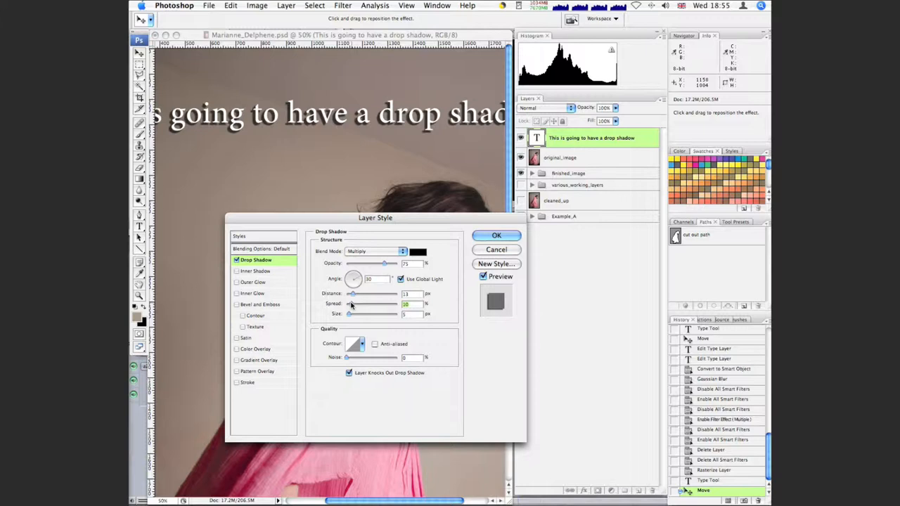
left_click_drag(370, 303, 357, 302)
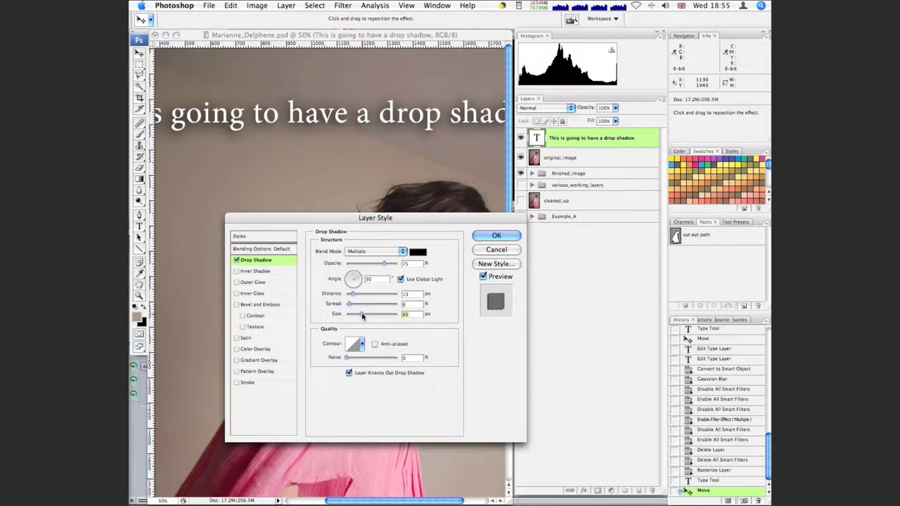
left_click_drag(358, 314, 363, 314)
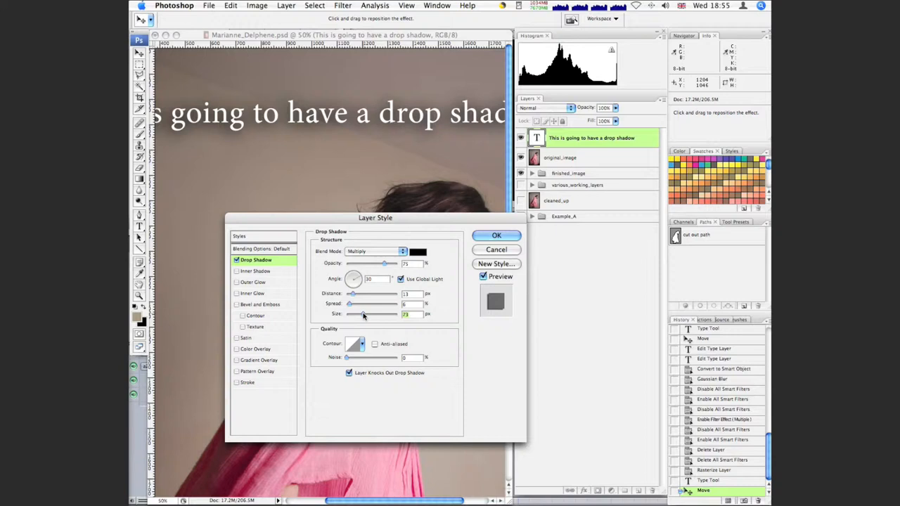
left_click(352, 160)
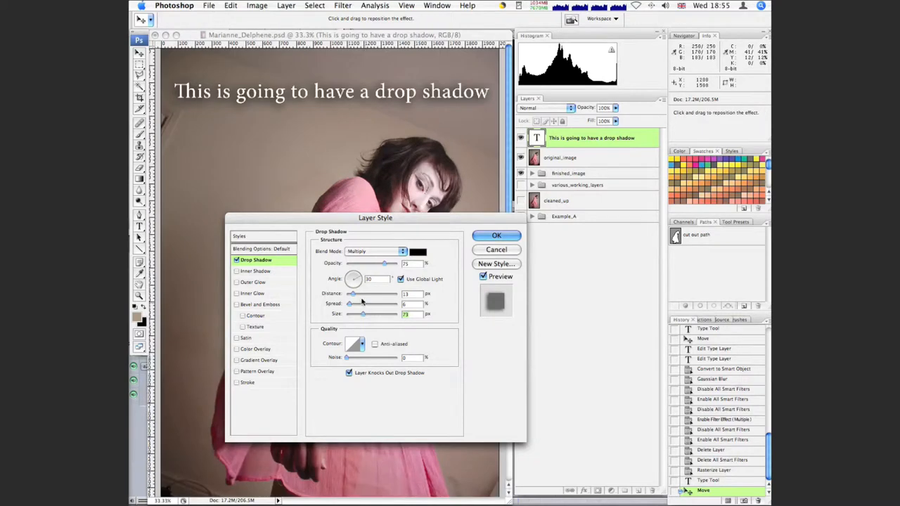
Tighten the drop shadow to 10 px distance and 5 px size, and apply it
left_click_drag(350, 293, 367, 293)
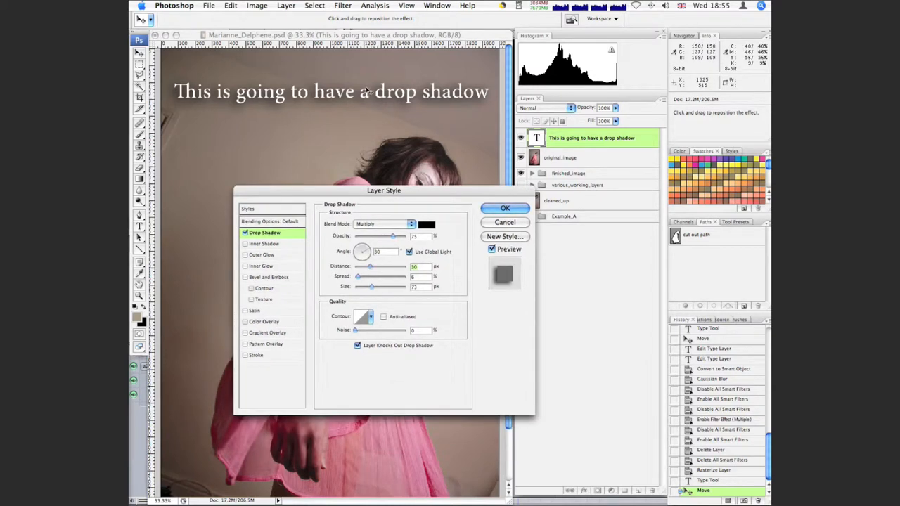
mouse_move(349, 139)
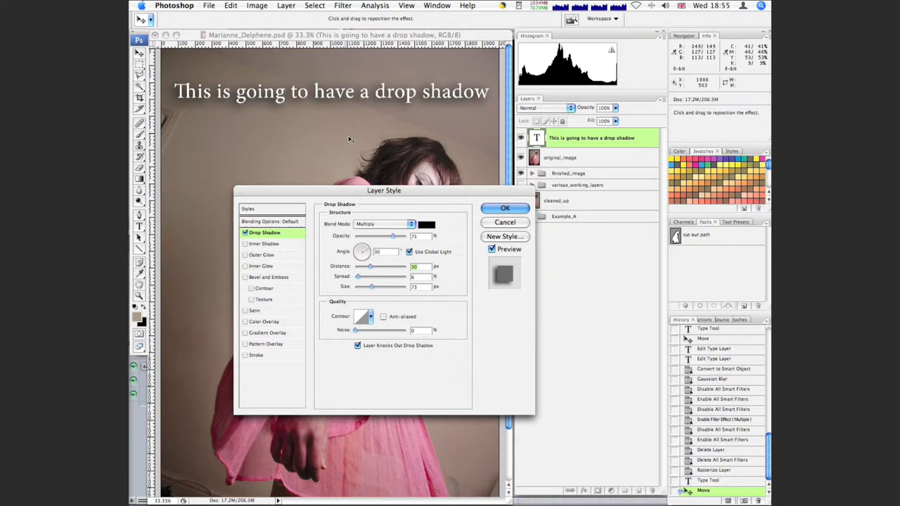
left_click_drag(384, 189, 362, 166)
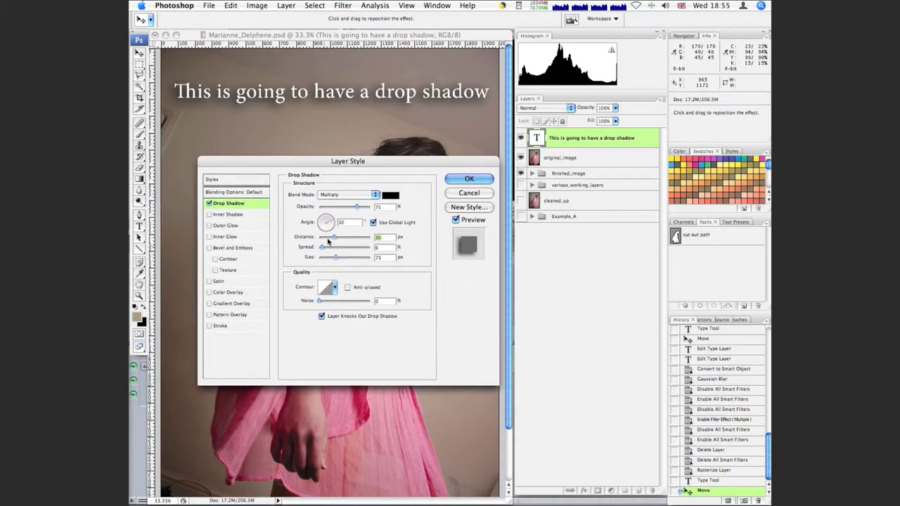
left_click_drag(338, 257, 322, 256)
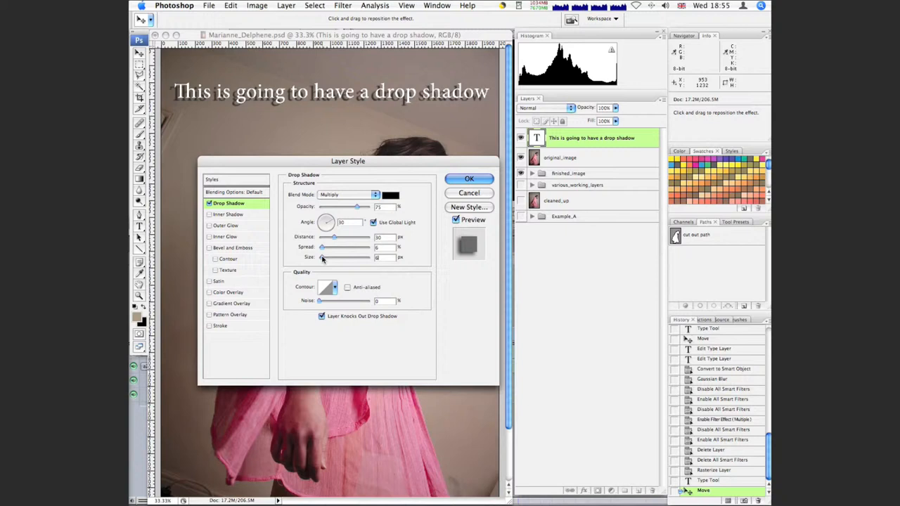
left_click_drag(333, 237, 322, 237)
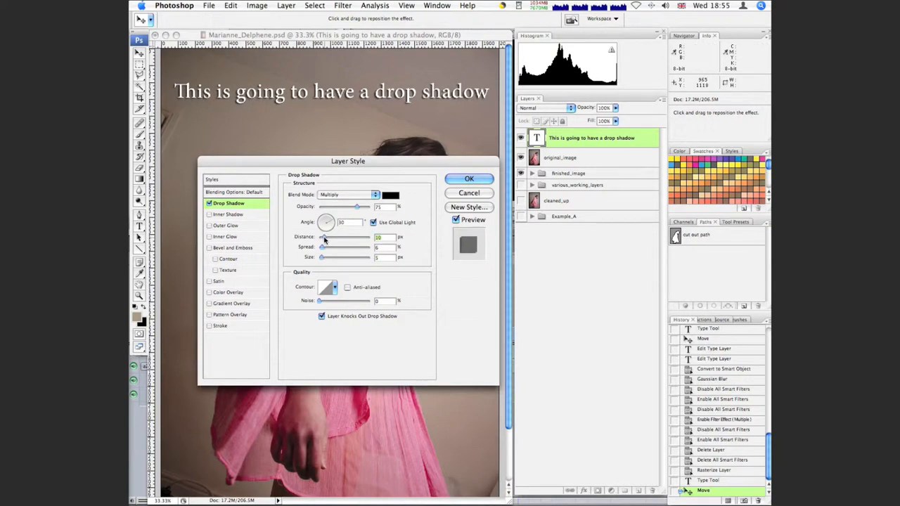
mouse_move(385, 185)
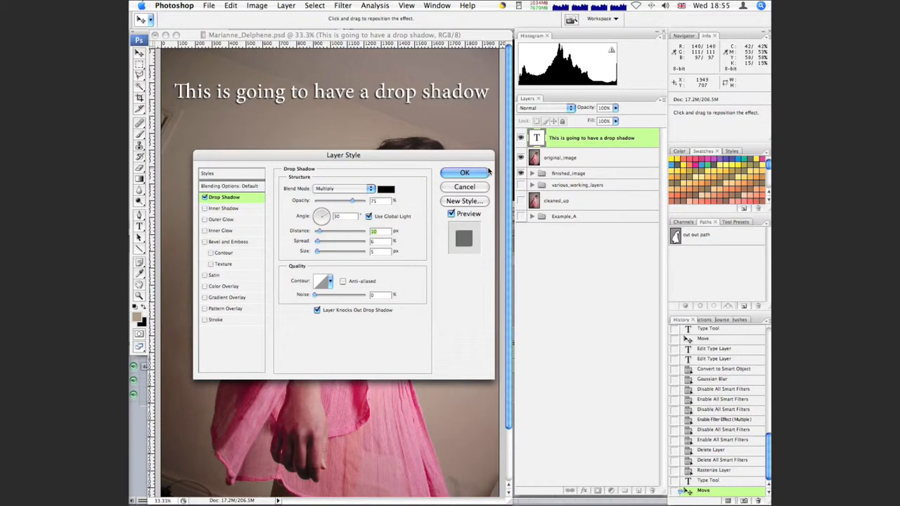
left_click(465, 173)
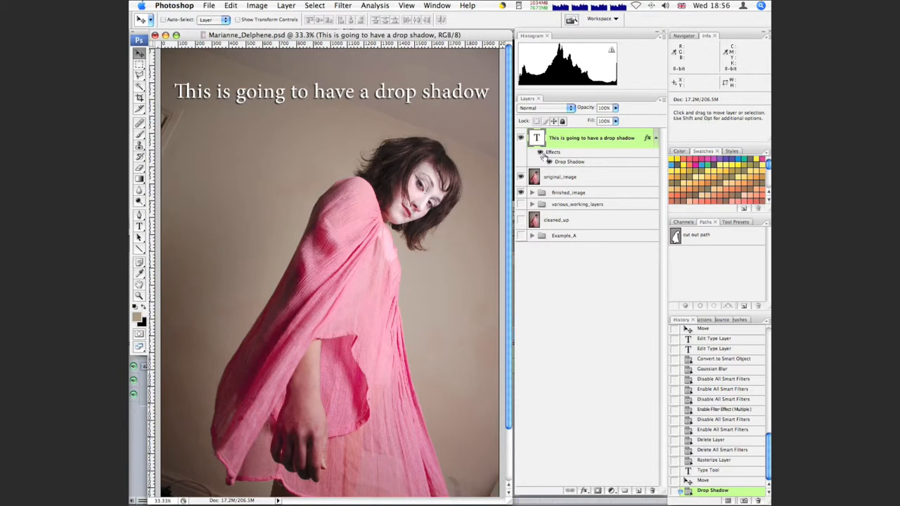
Toggle the caption's Effects visibility in the Layers panel to compare with and without shadow
left_click(549, 161)
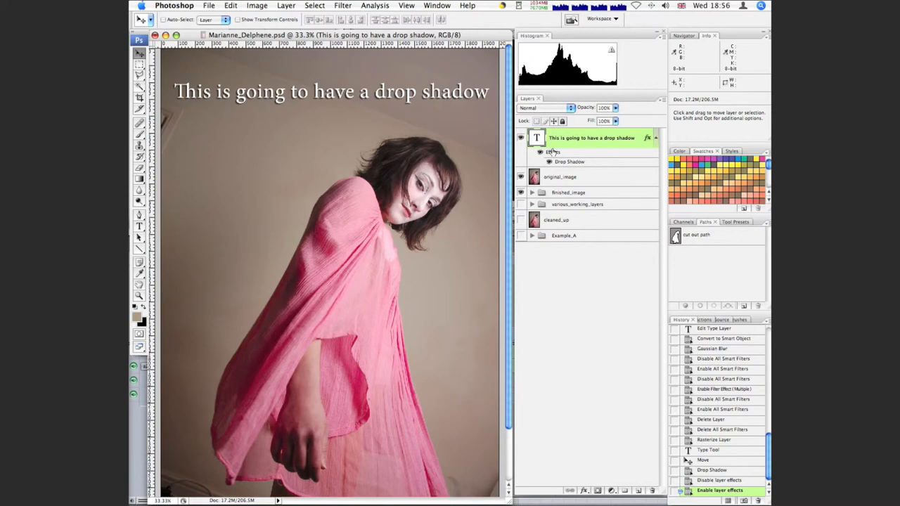
left_click(549, 161)
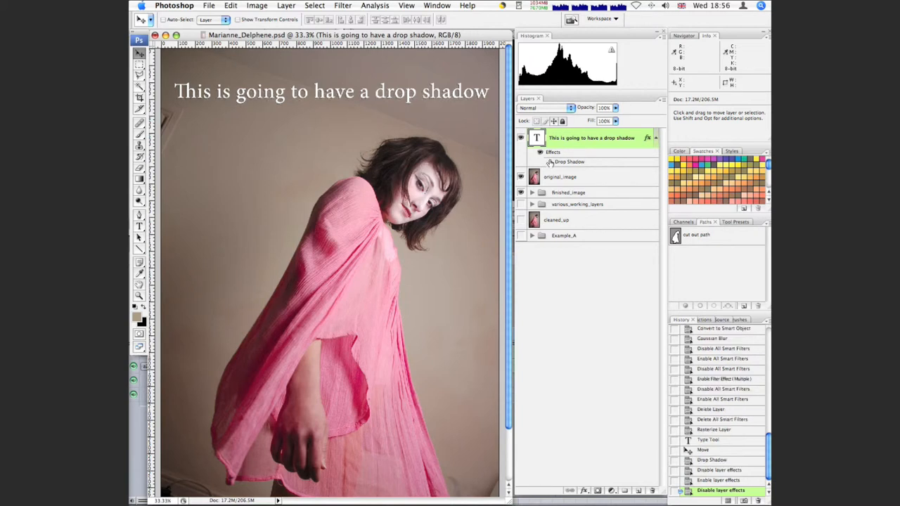